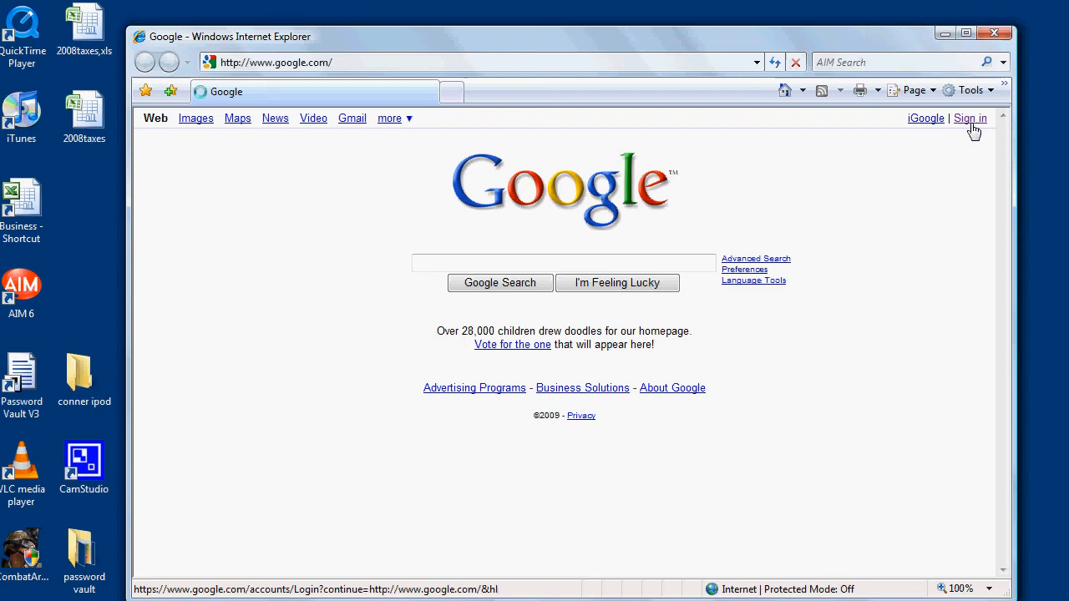
Open Google's Sign in page and enter the 'tomh@ba…' email address and password without submitting.
left_click(971, 117)
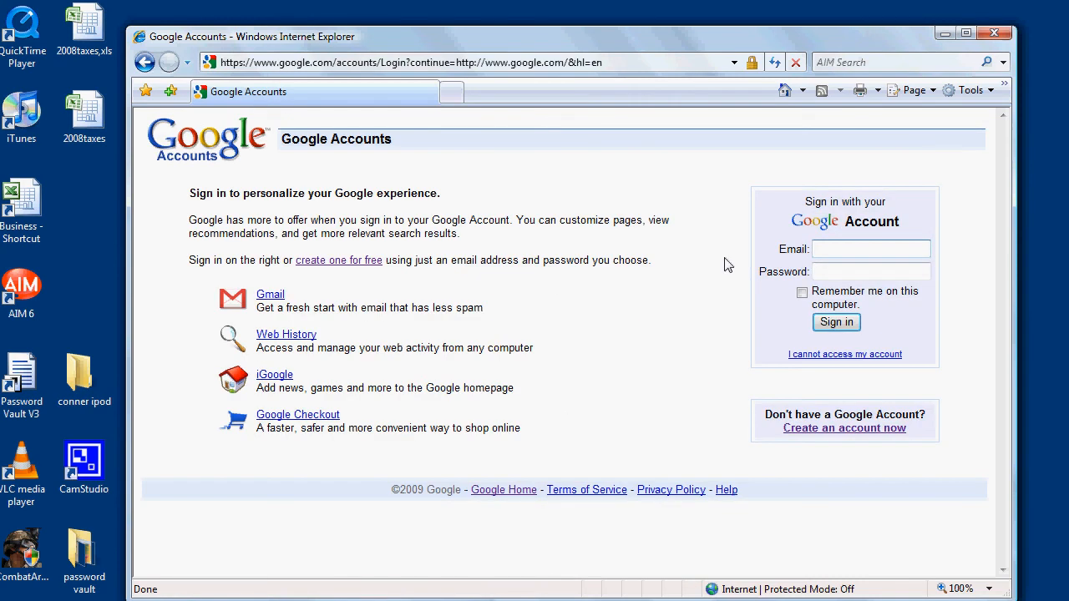
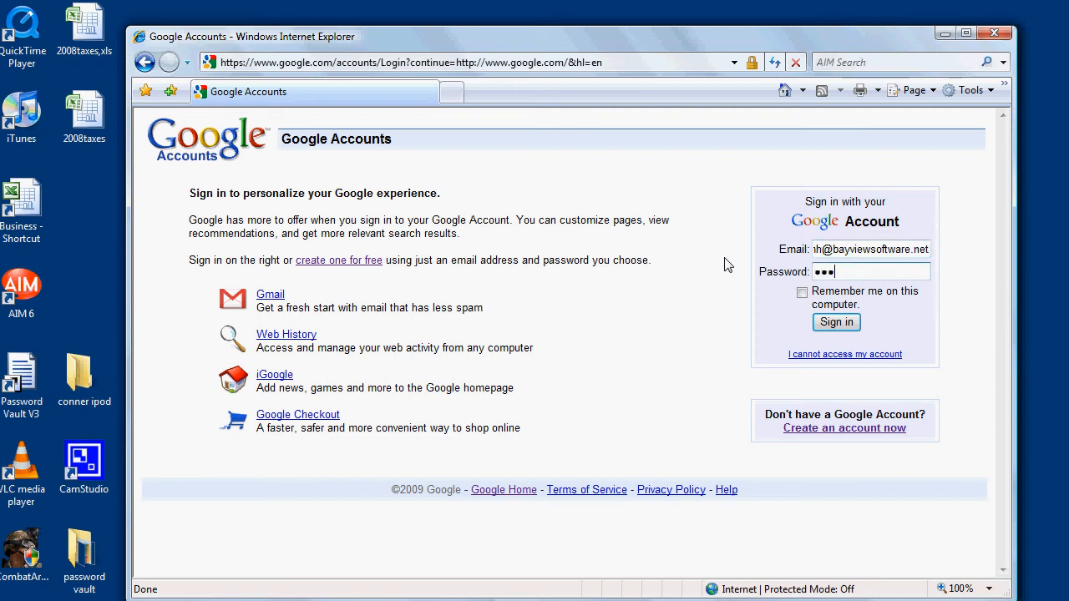
type("•••")
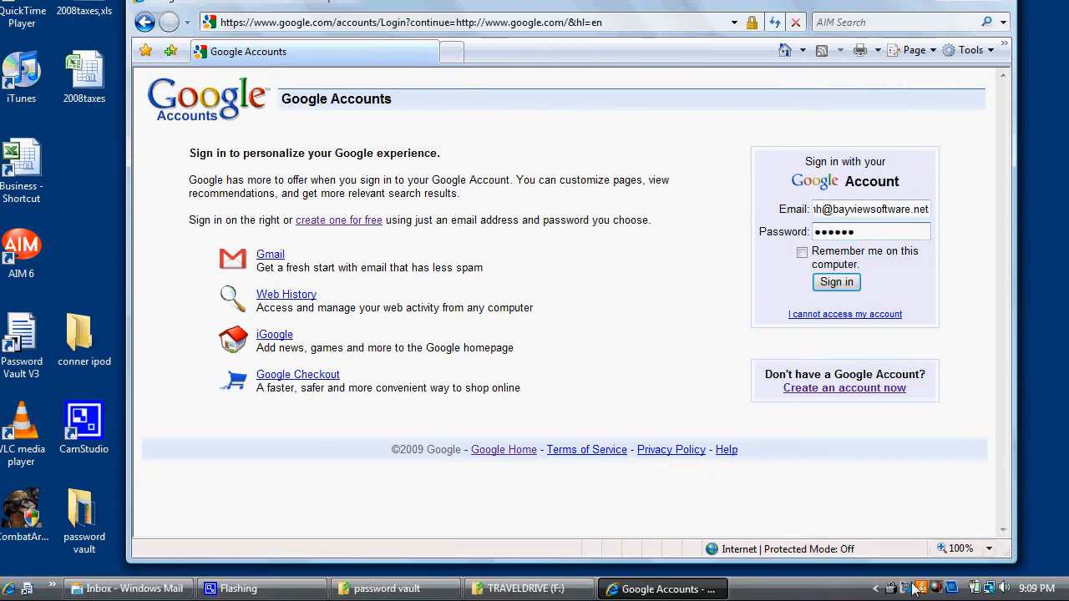
mouse_move(892, 588)
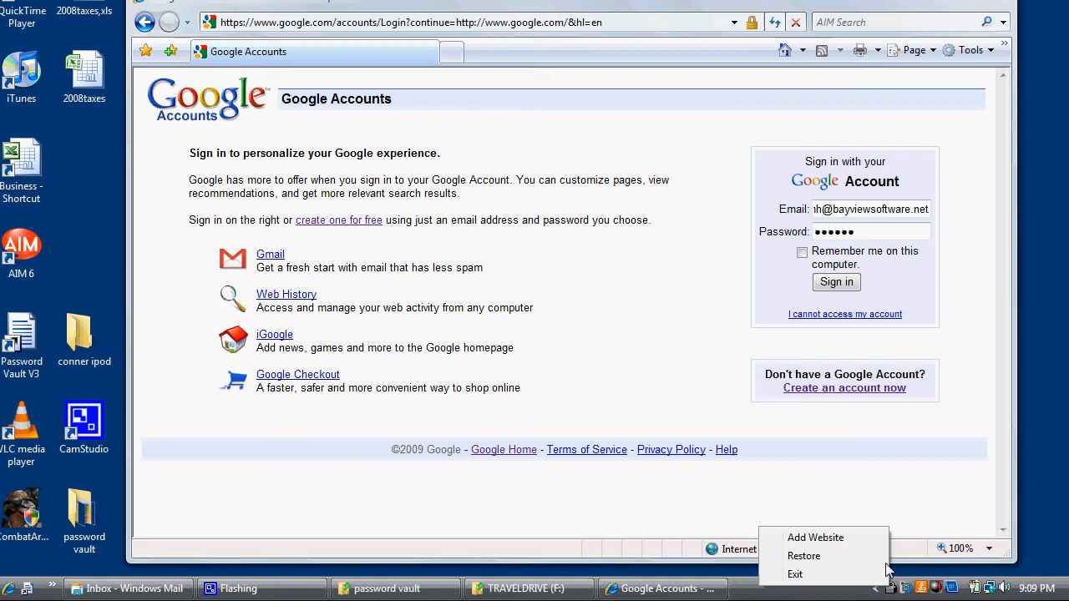
mouse_move(815, 538)
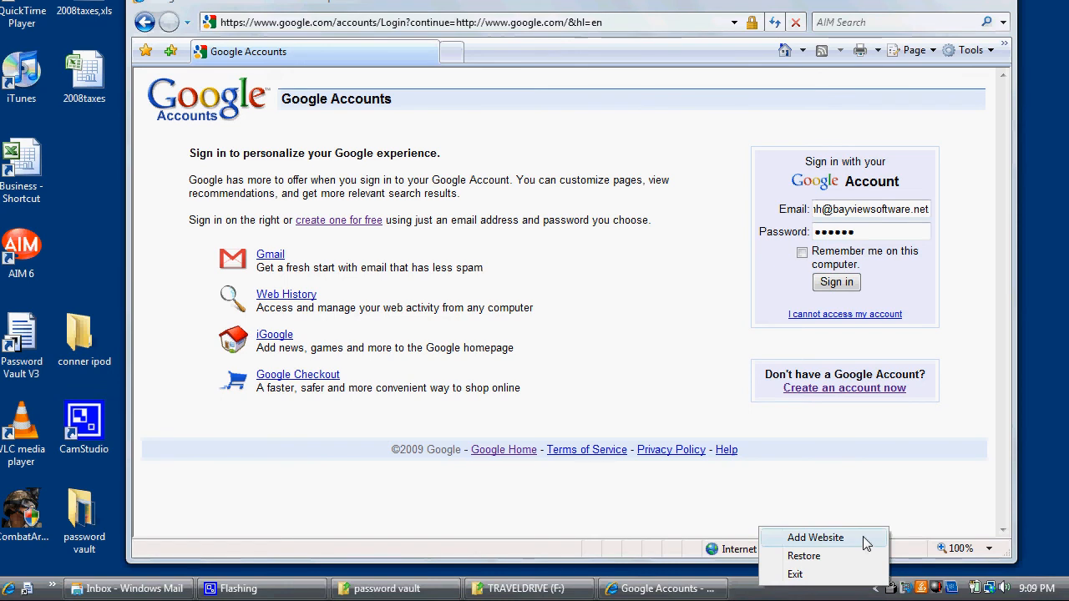
Add the current website via the tray icon and accept the detected Google sign-in address.
left_click(815, 538)
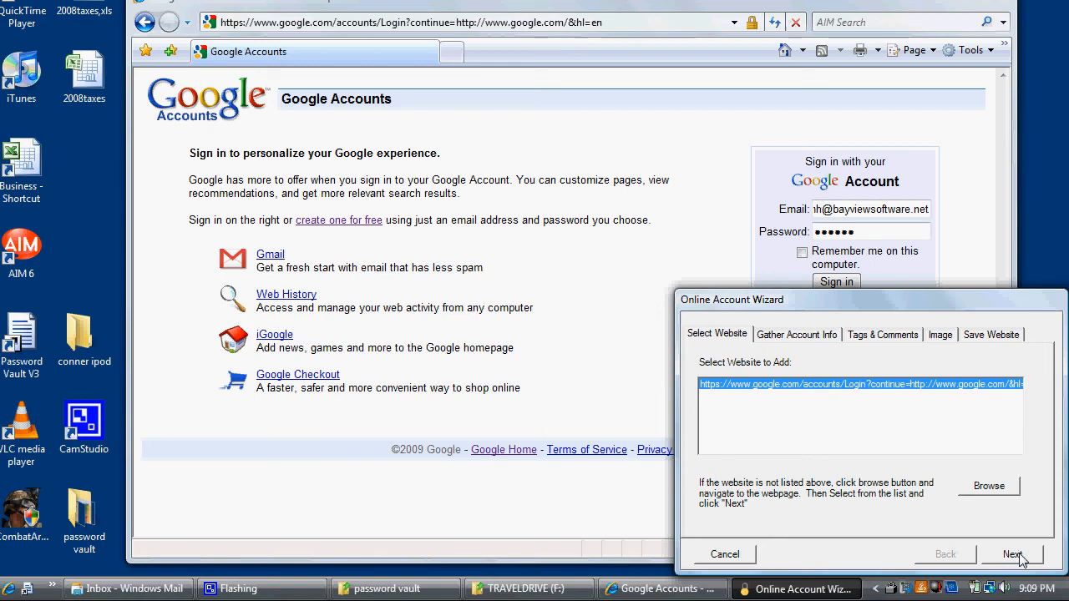
left_click(1012, 555)
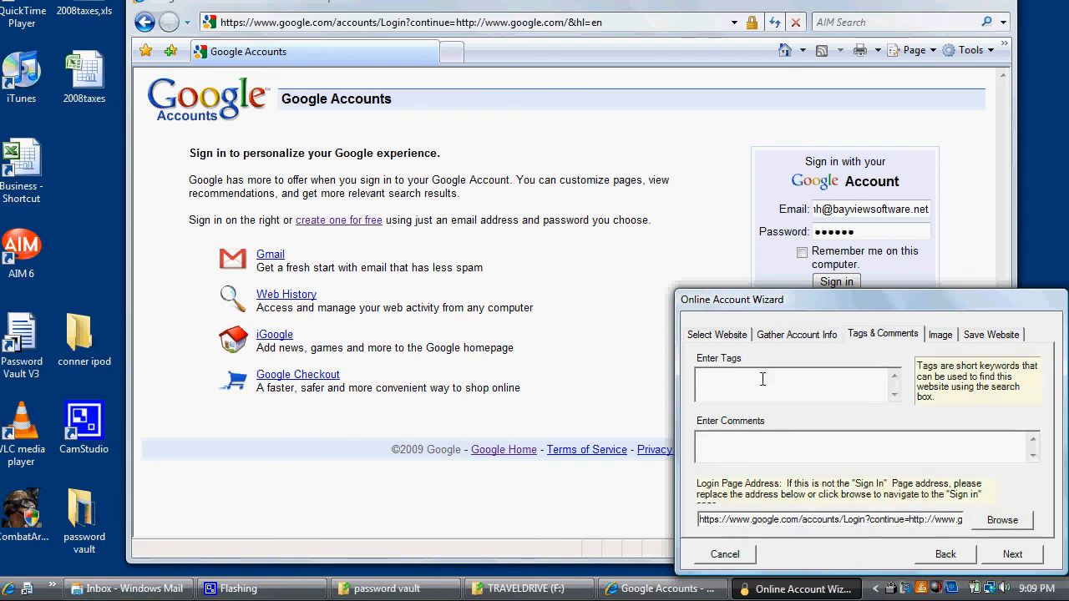
mouse_move(850, 420)
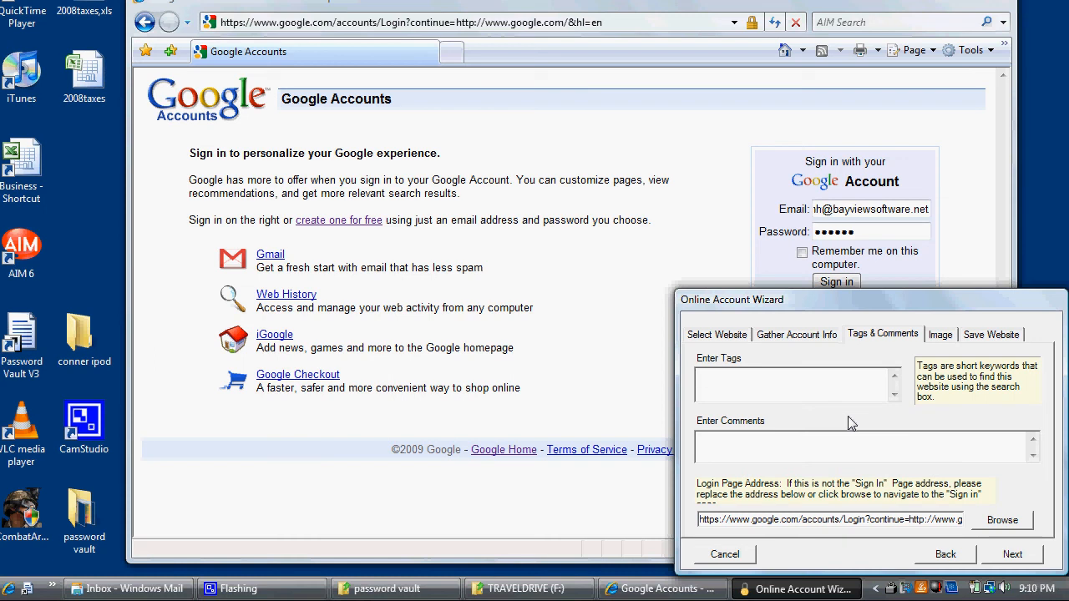
Enter the tags 'search directory maps' for the new Google entry.
type("search")
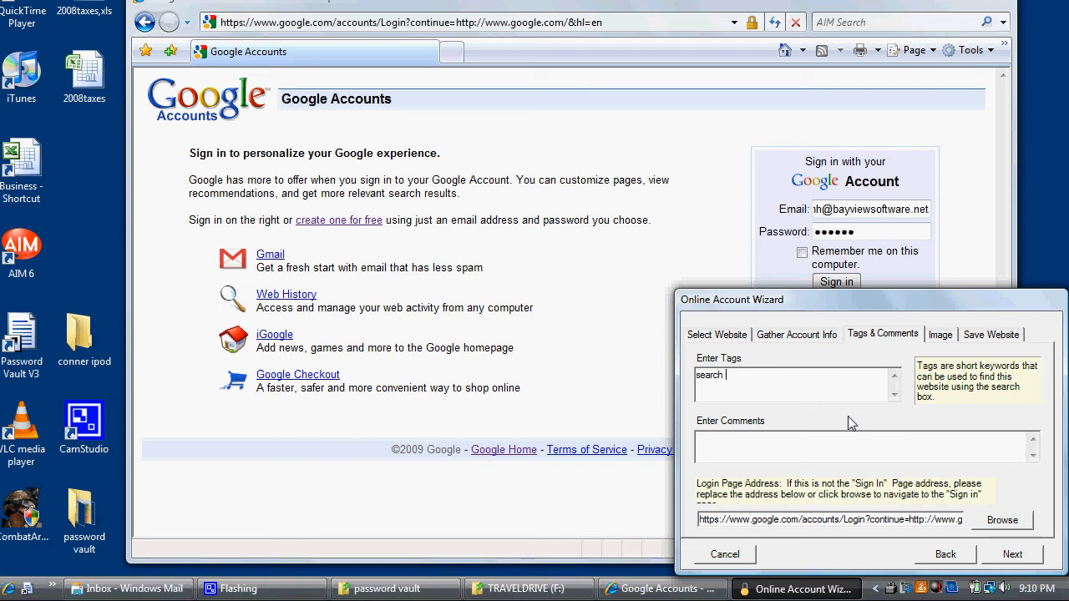
type("directory")
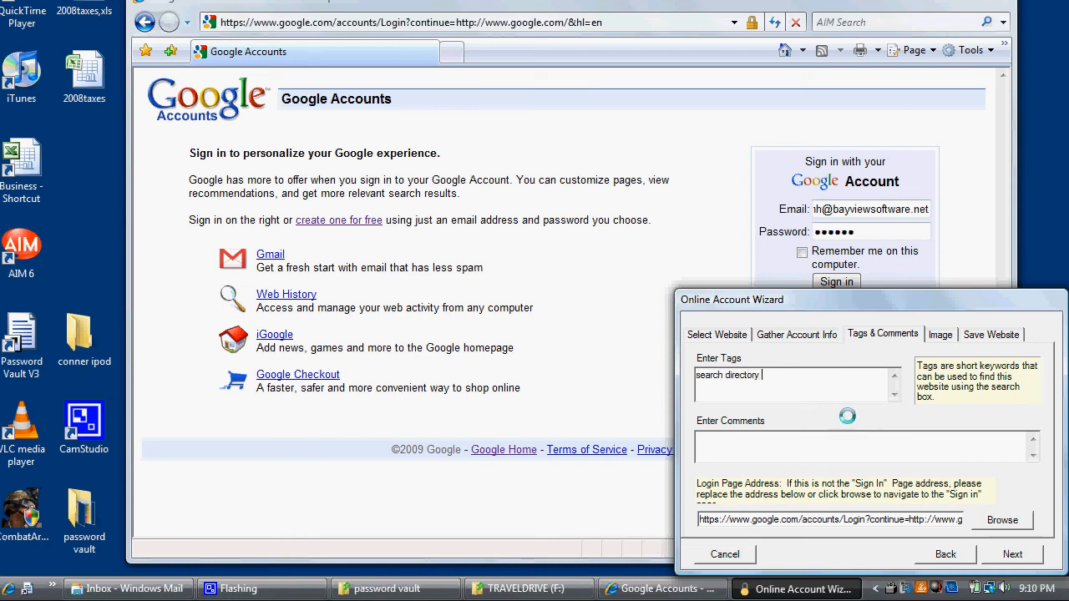
type("maps")
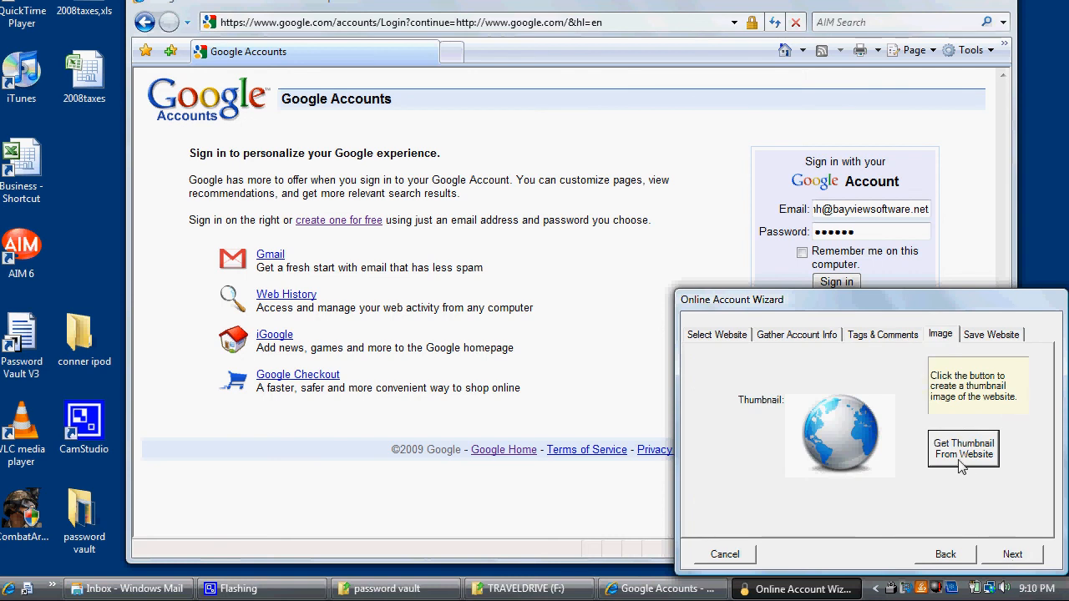
mouse_move(1008, 541)
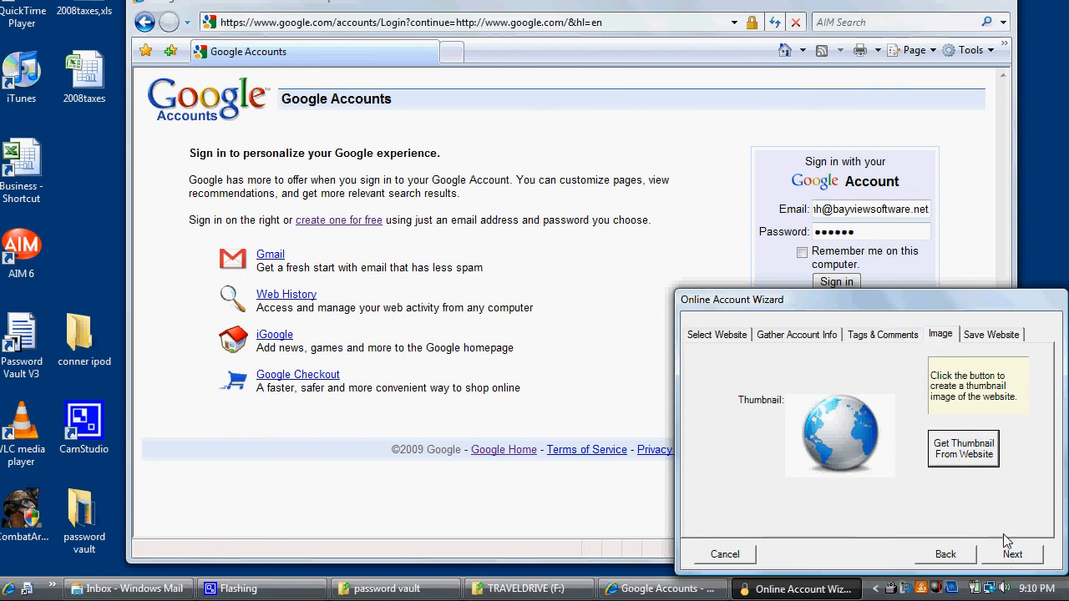
mouse_move(872, 458)
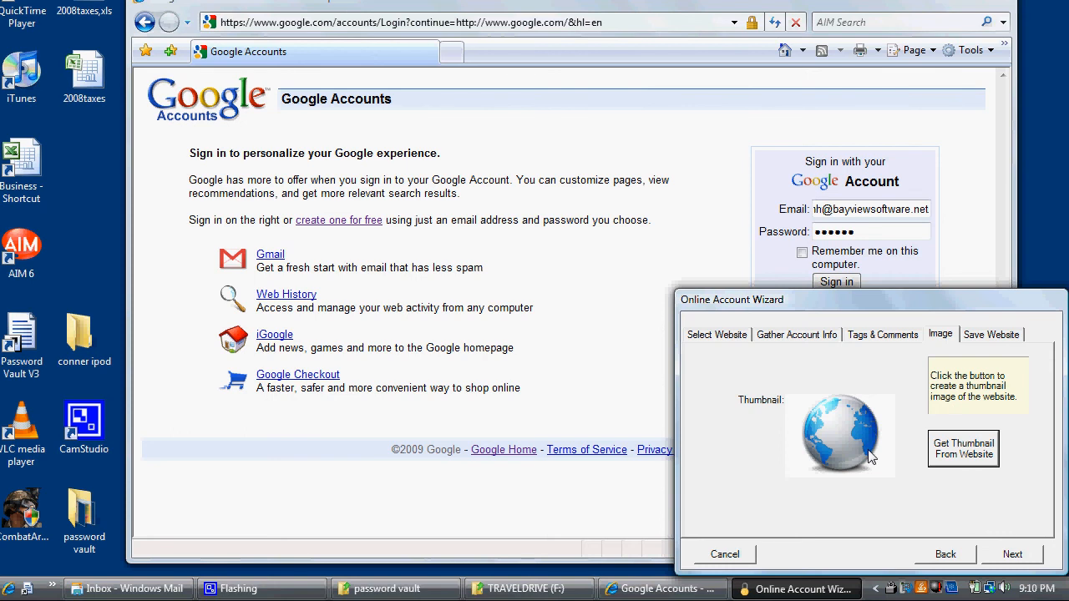
mouse_move(985, 511)
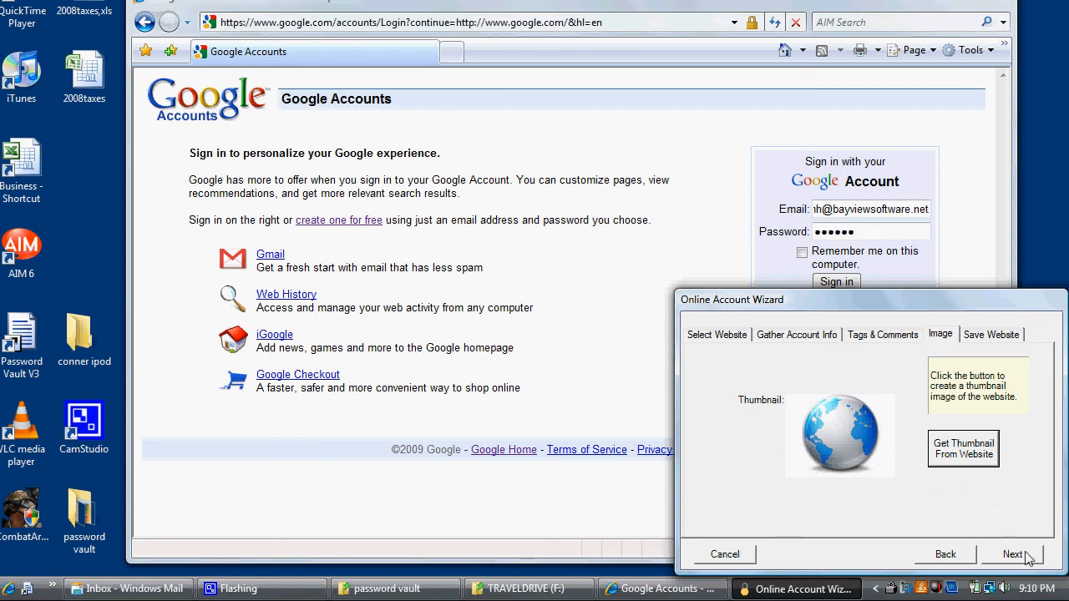
Keep the default thumbnail and advance to the Save Website confirmation summary.
left_click(1013, 555)
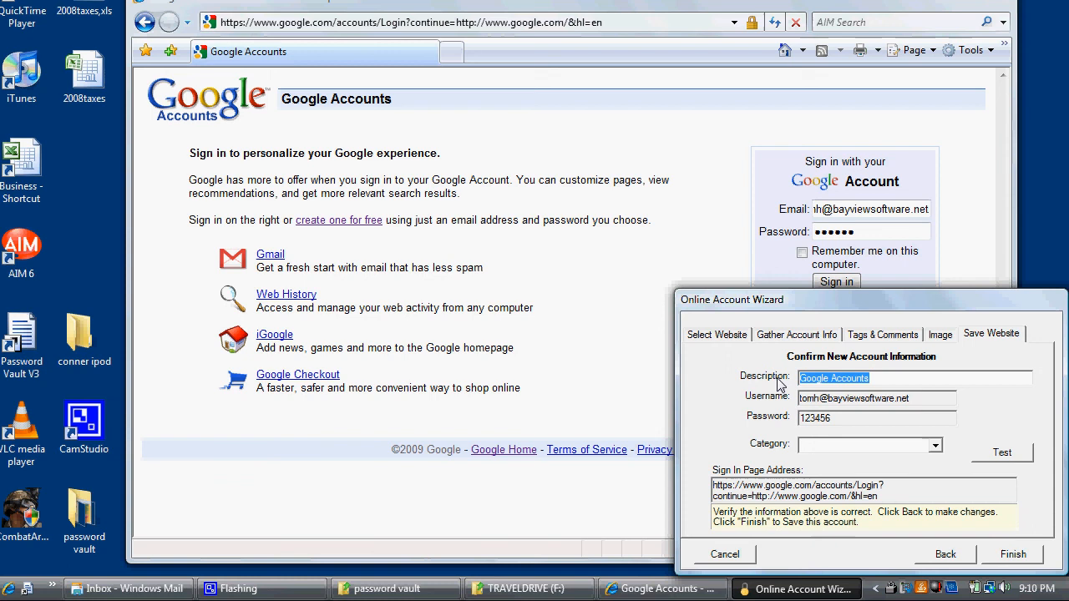
Set the description to 'Google Search Engine' and open the Category list to choose Other.
type("Google")
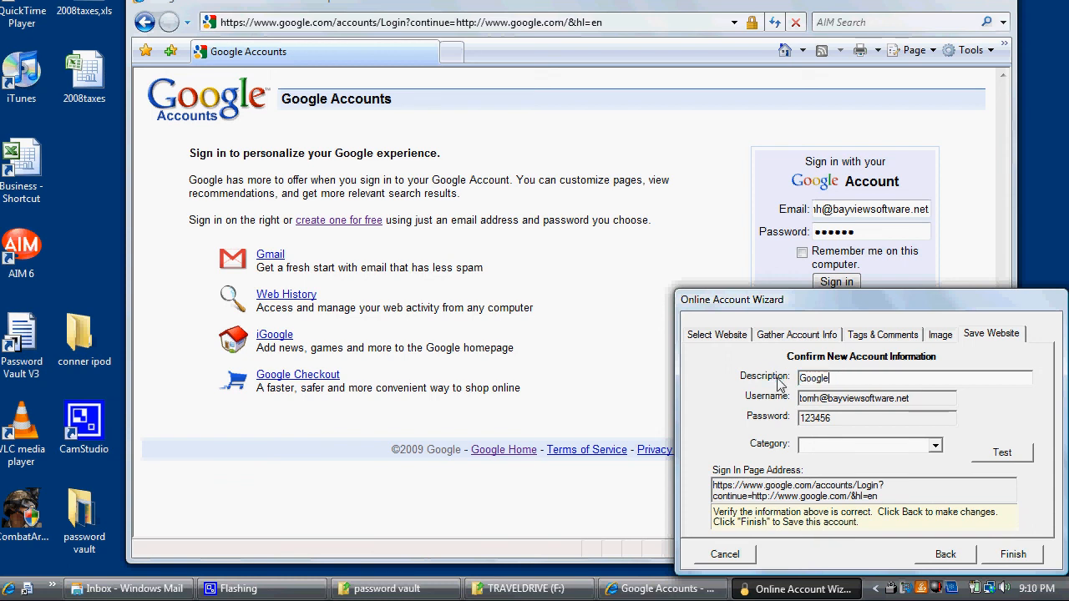
type("Search")
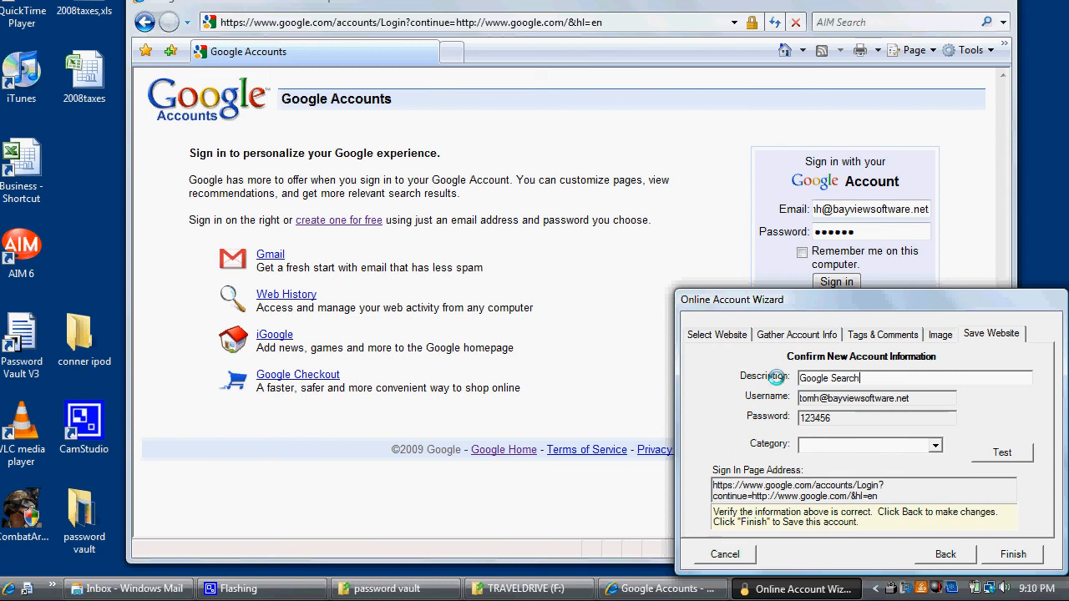
type("Engin")
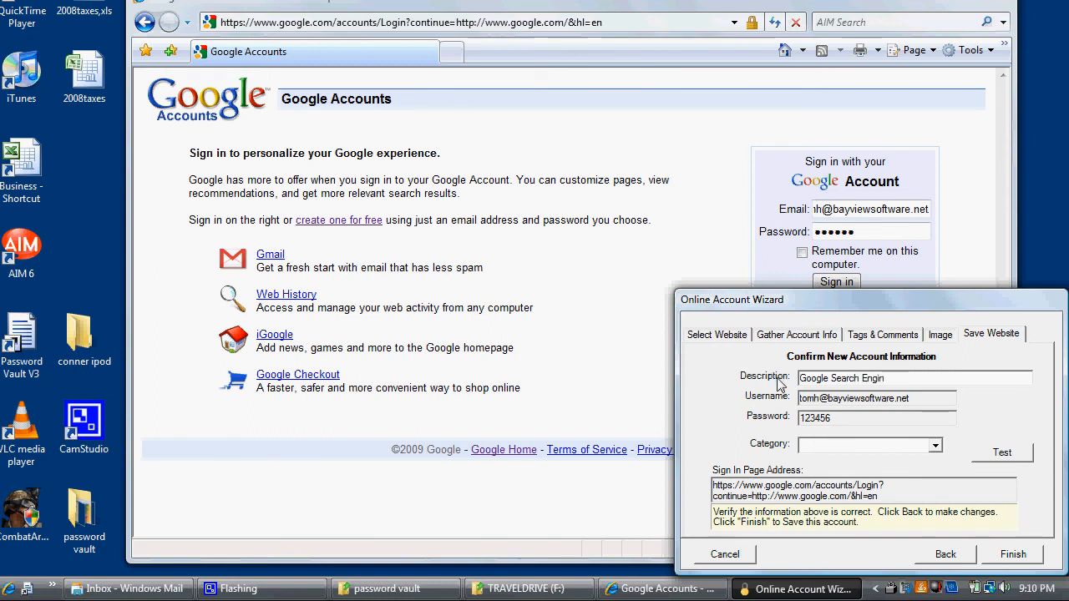
type("e")
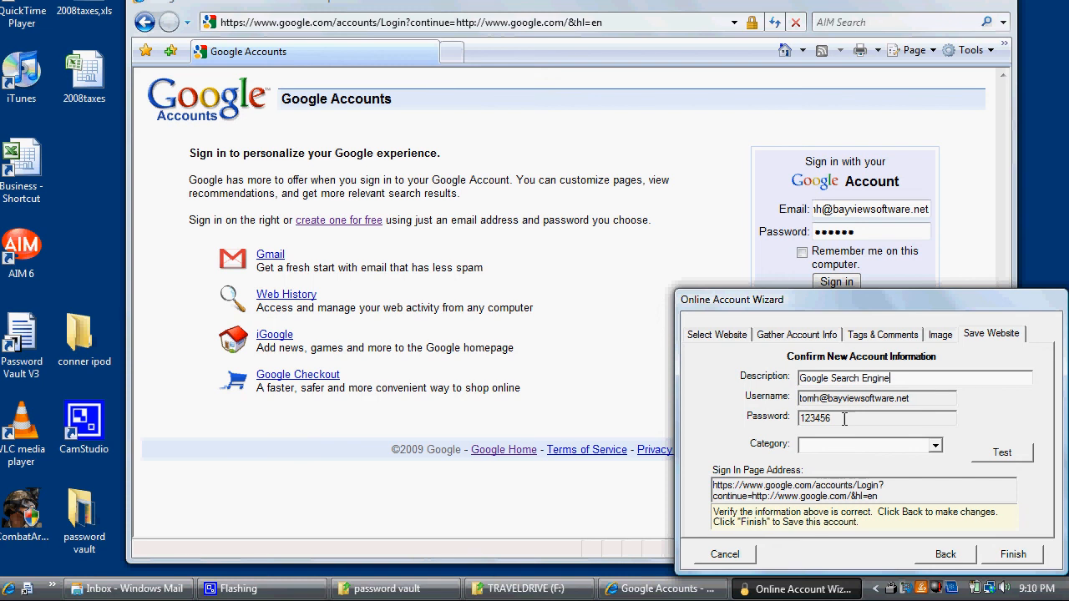
left_click(935, 444)
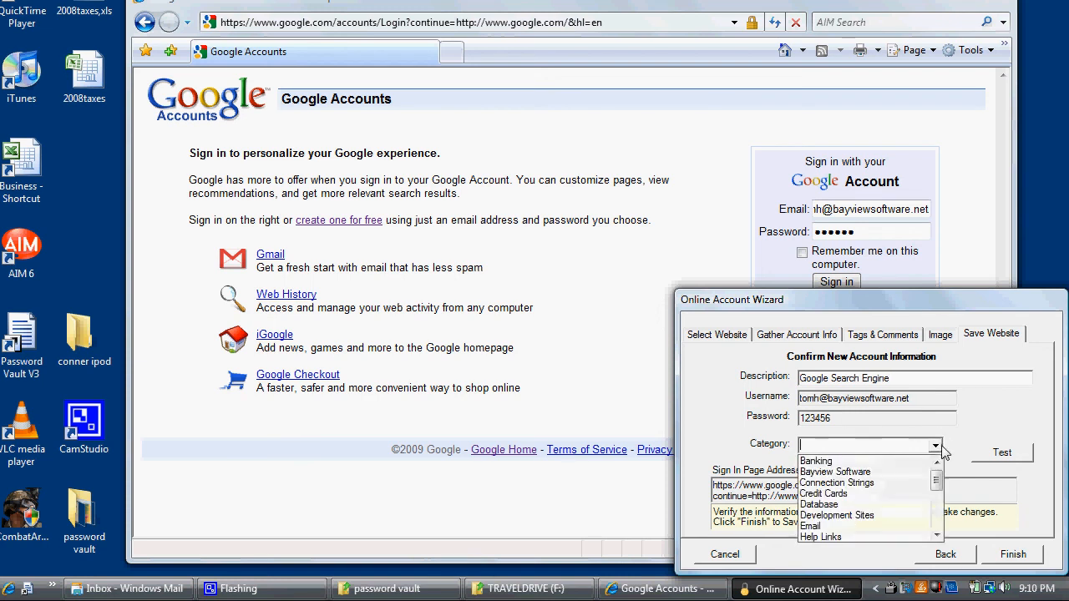
mouse_move(835, 471)
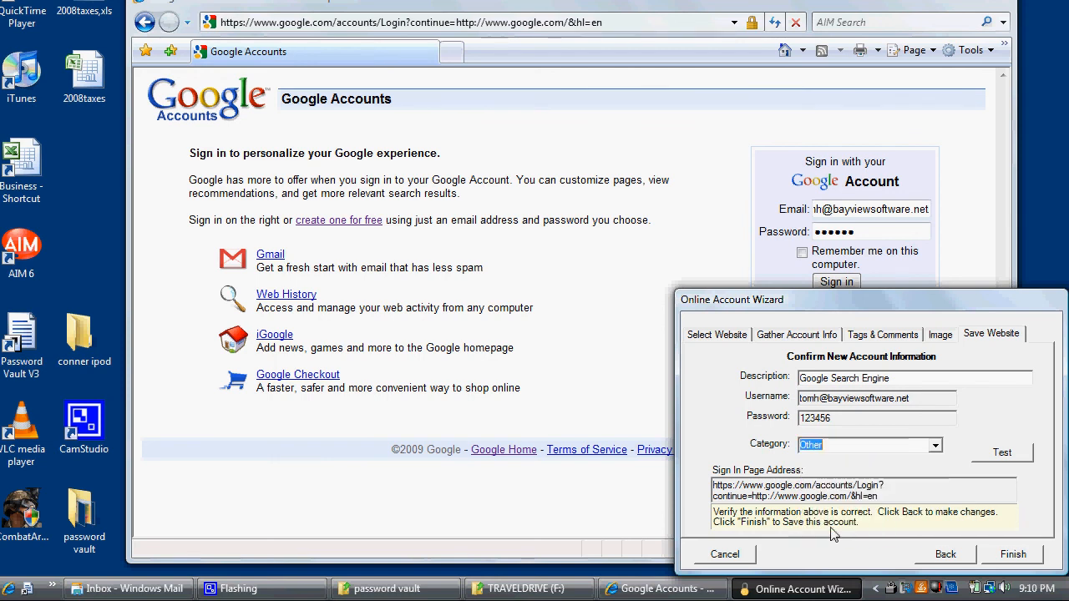
mouse_move(989, 555)
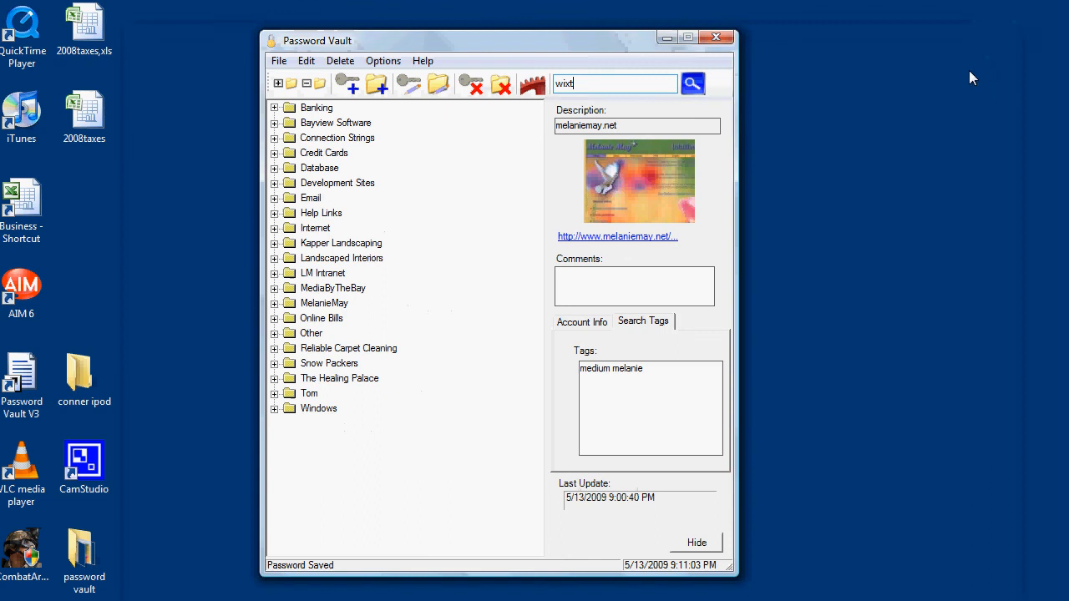
Search saved accounts for 'directory' and show the matching Google Search Engine entry under Other.
left_click(615, 84)
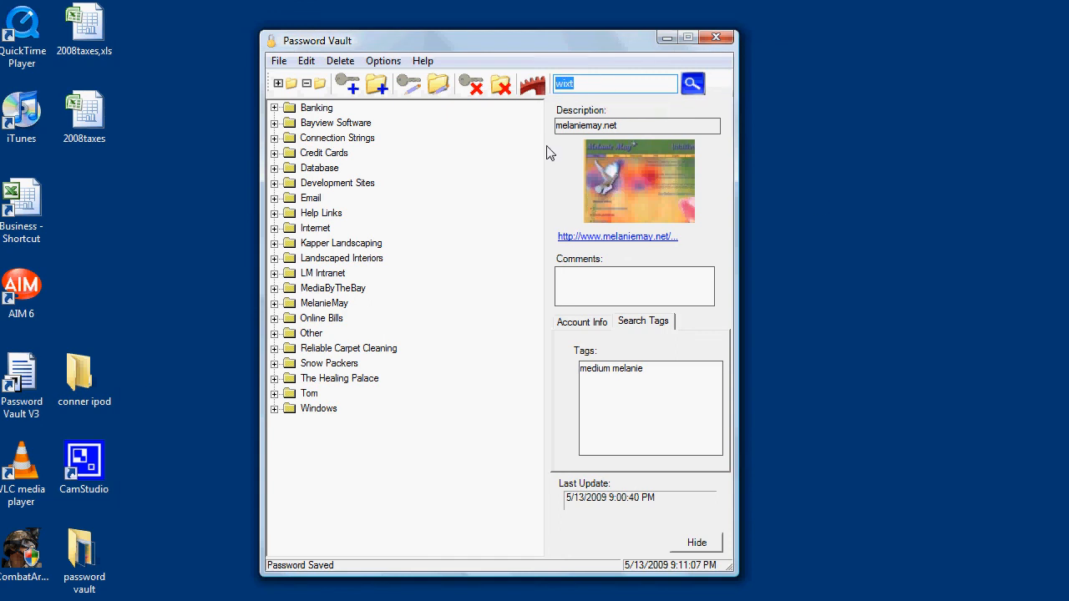
type("d")
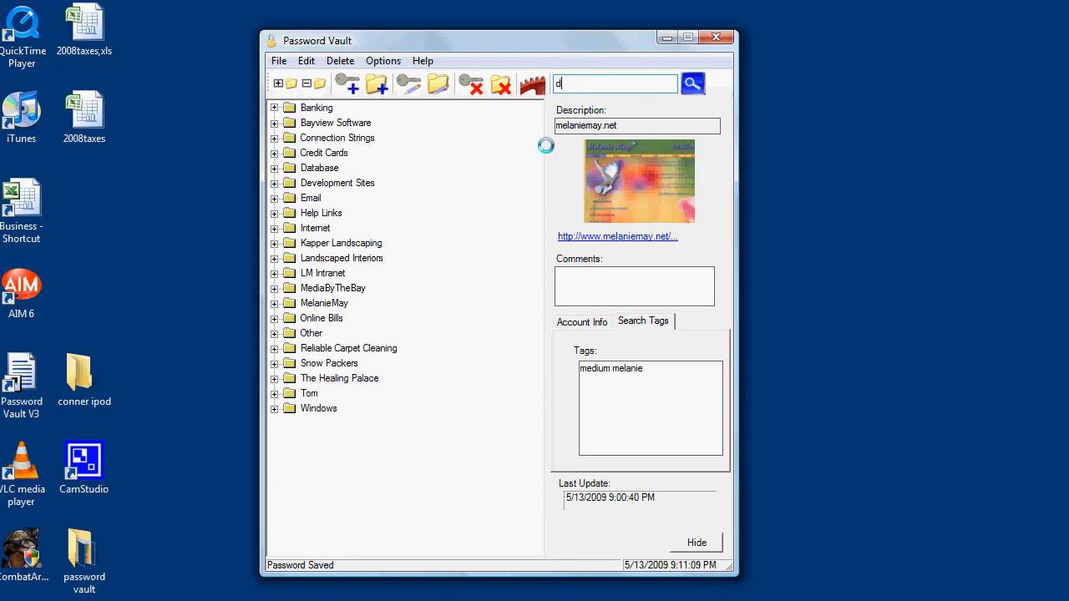
type("irectory")
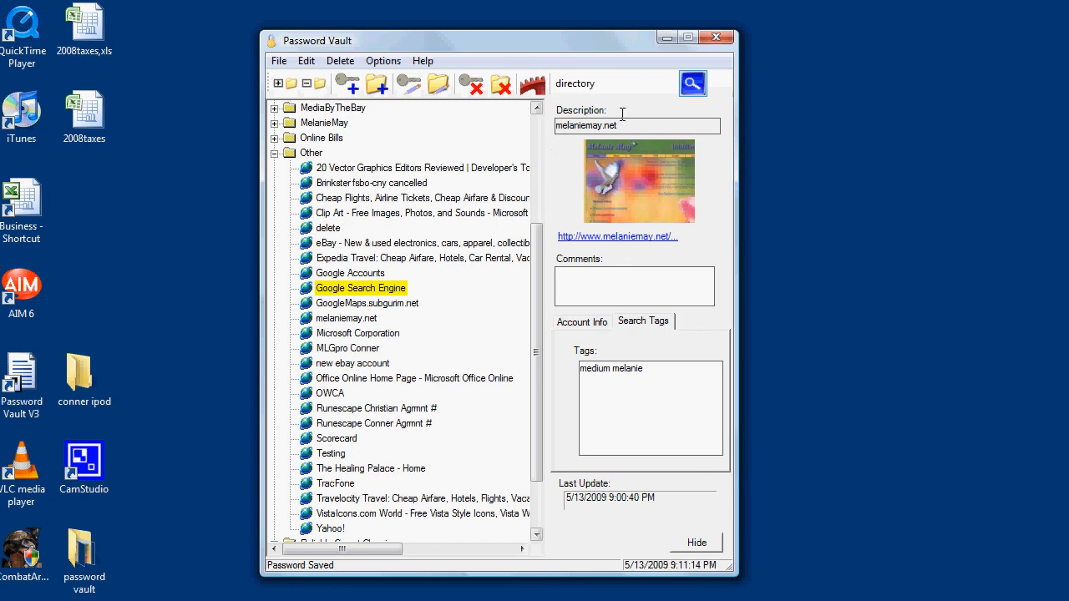
left_click(418, 198)
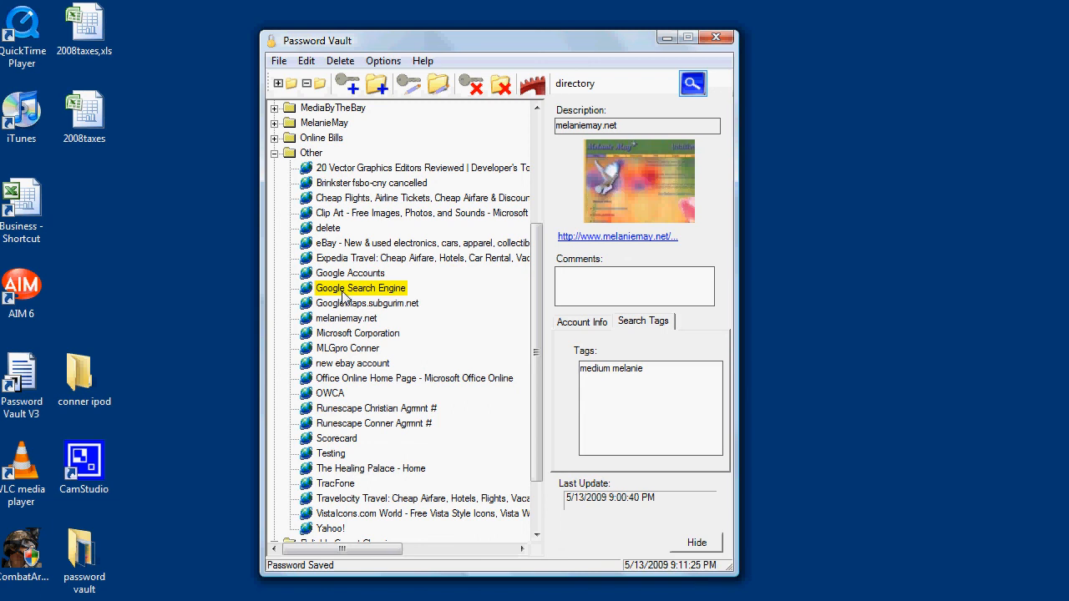
left_click(361, 287)
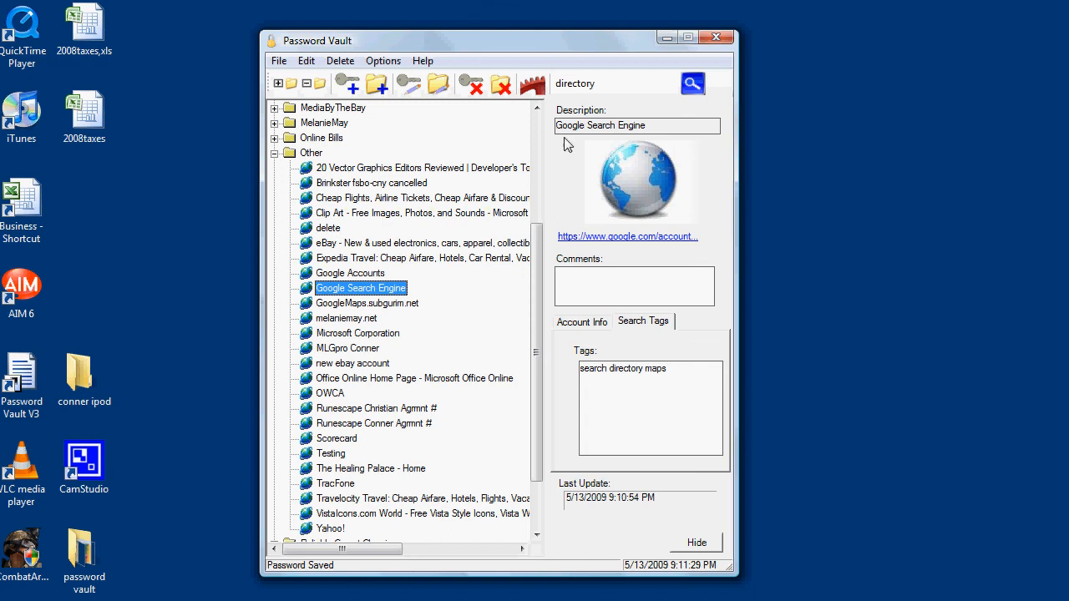
mouse_move(593, 360)
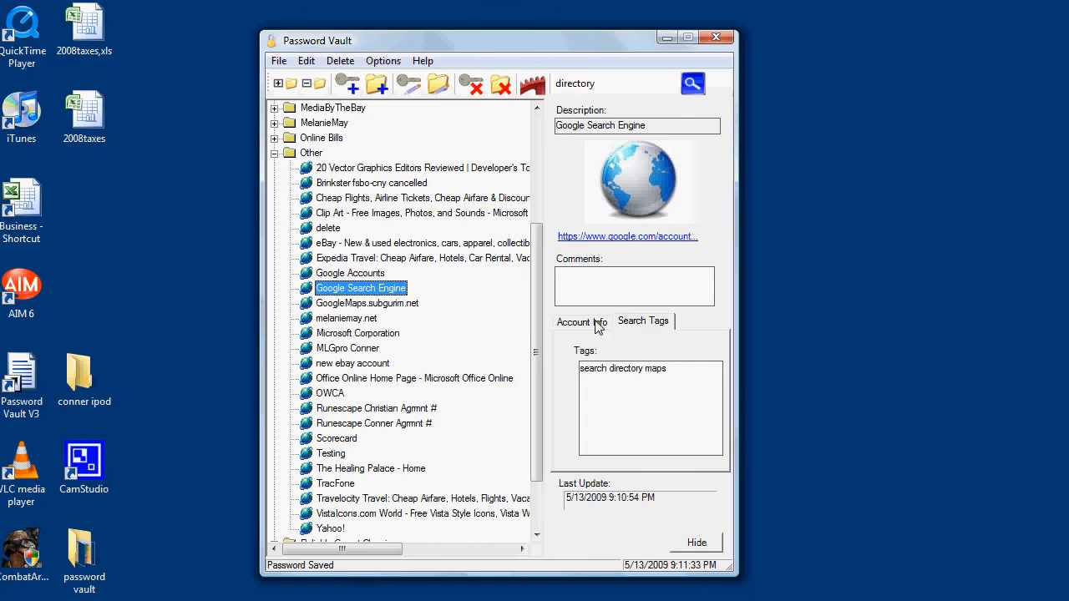
Show the Account Info with the saved username and masked password for Google Search Engine.
left_click(581, 320)
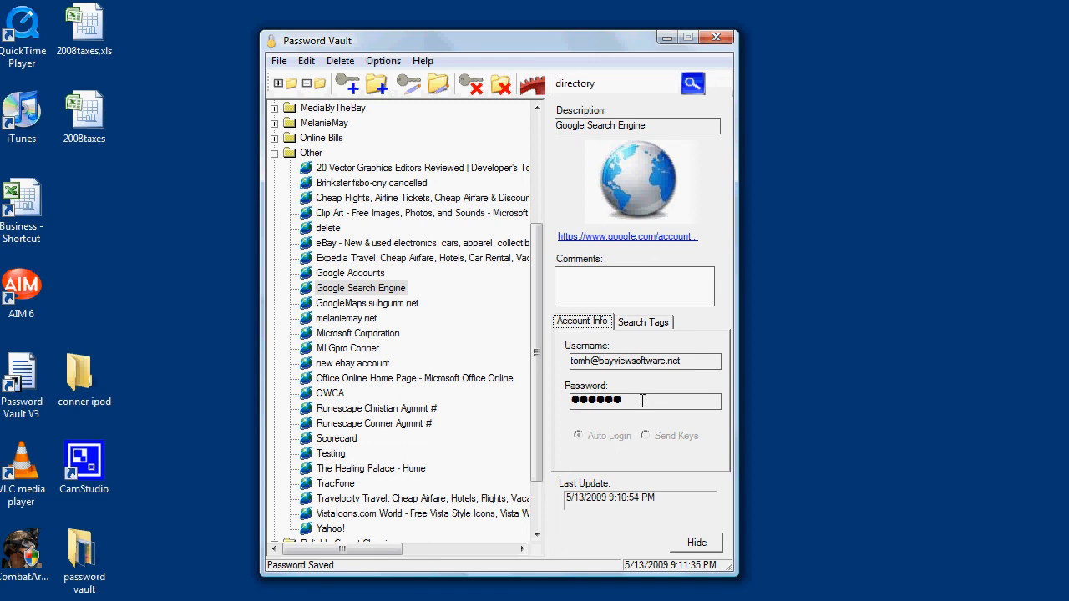
mouse_move(635, 242)
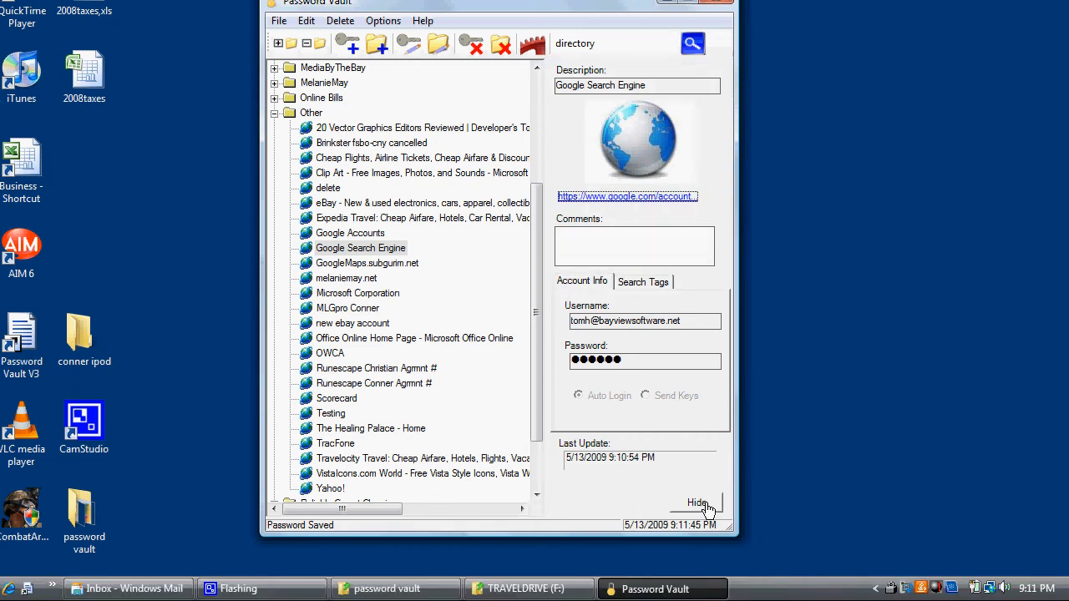
mouse_move(638, 175)
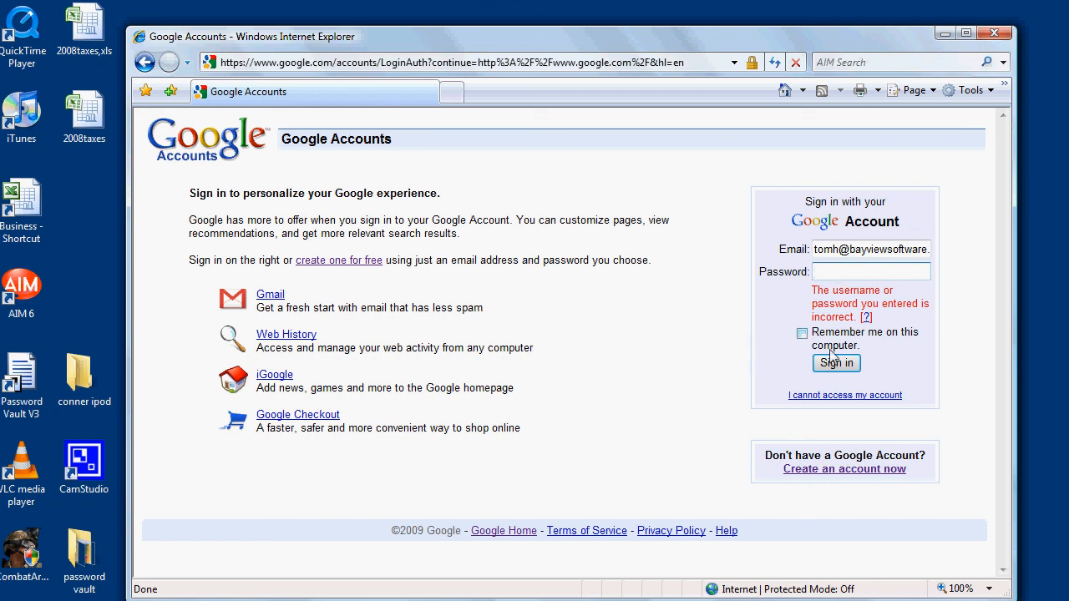
Return to Password Vault after Google rejects the sign-in attempt.
left_click(995, 34)
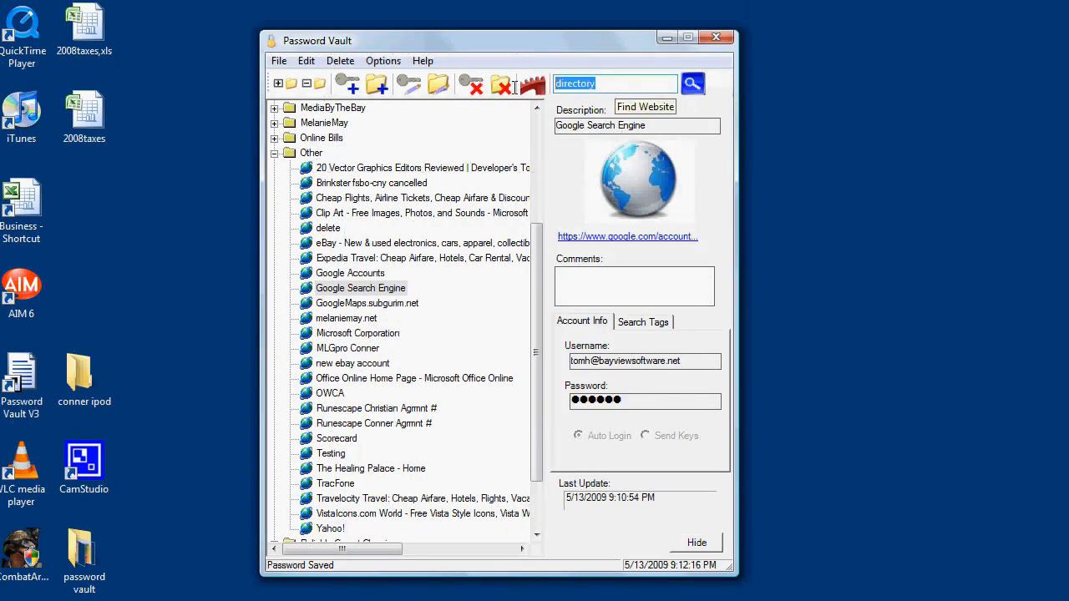
Search for 'google', select My Google under Tom and bring up its actions menu for Navigate.
type("google")
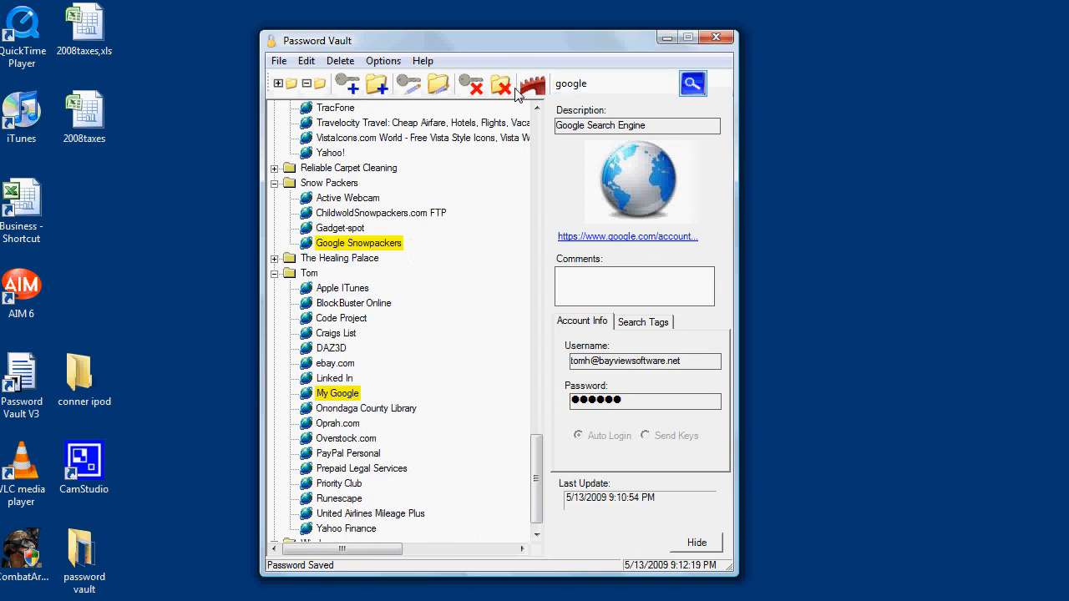
left_click(338, 394)
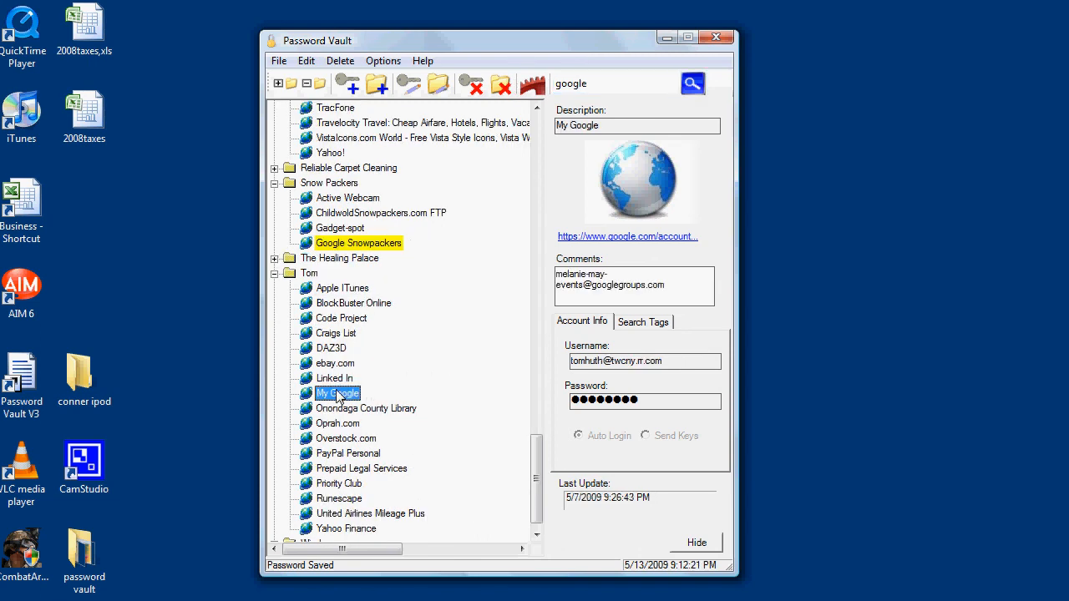
right_click(337, 395)
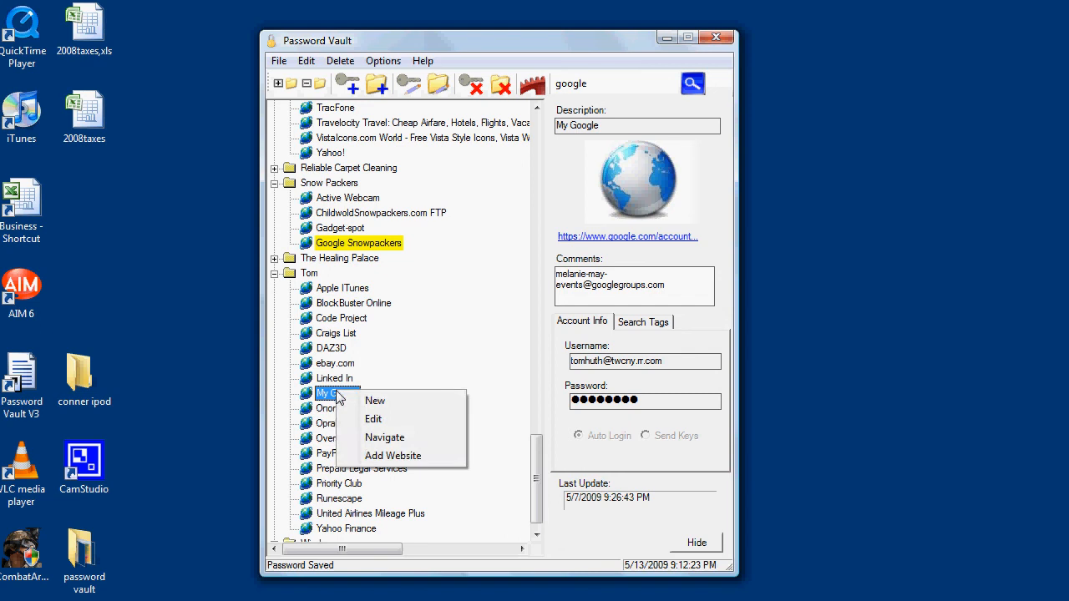
mouse_move(384, 438)
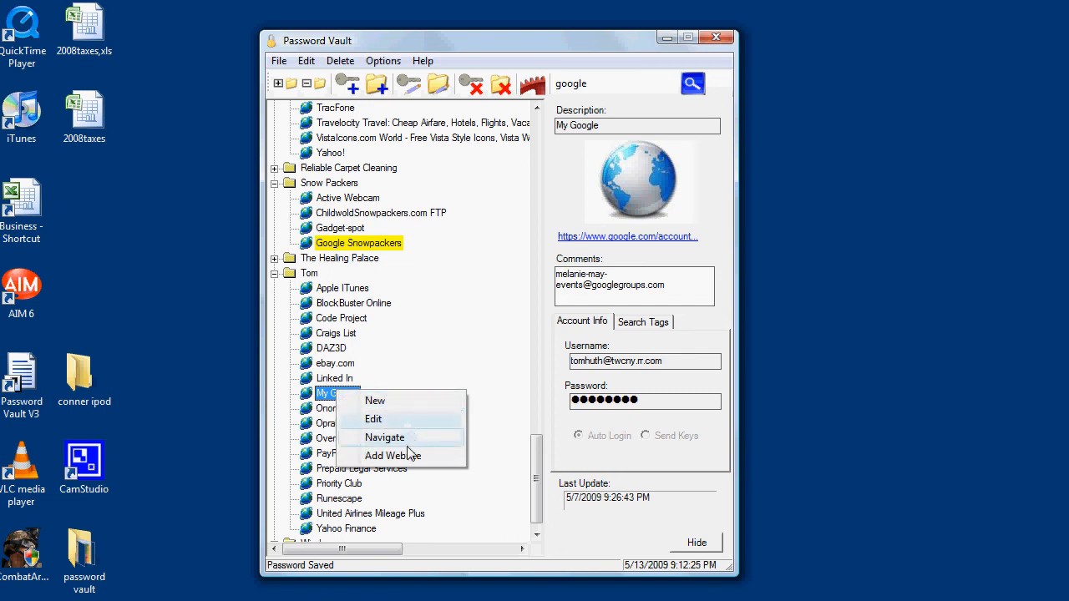